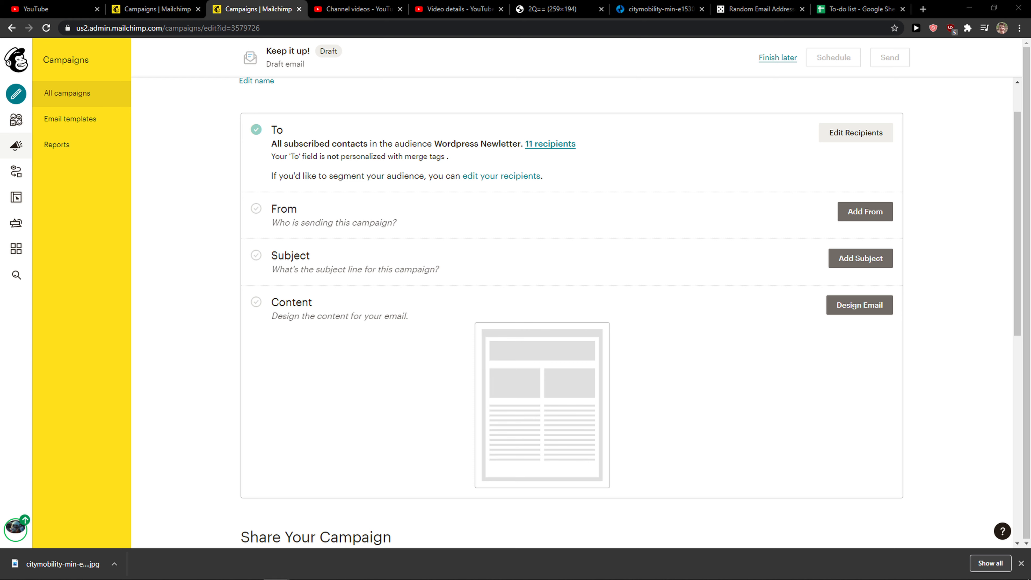
pyautogui.moveTo(414, 438)
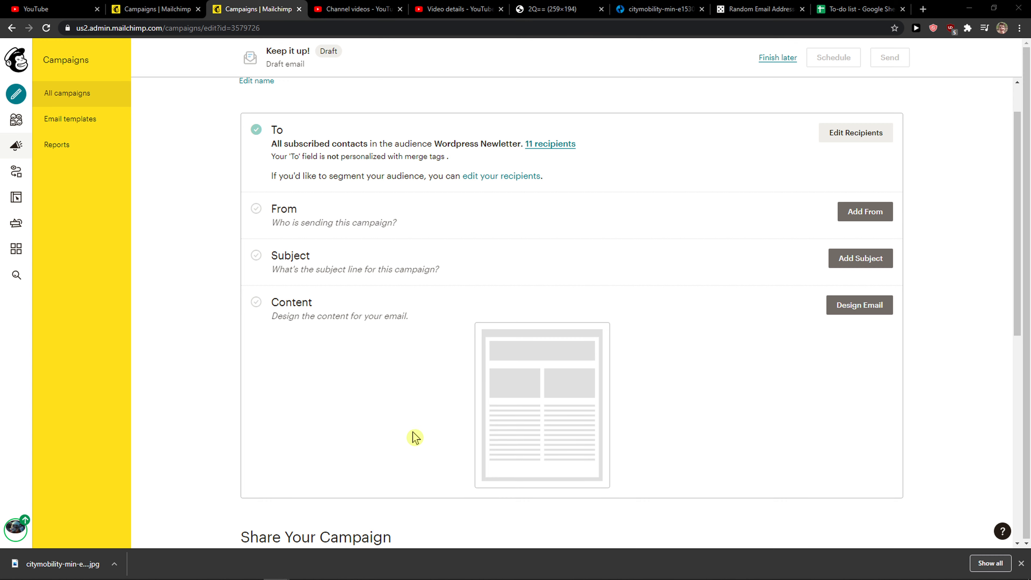
# Start designing the campaign email on the product showcase template
pyautogui.scroll(-3)
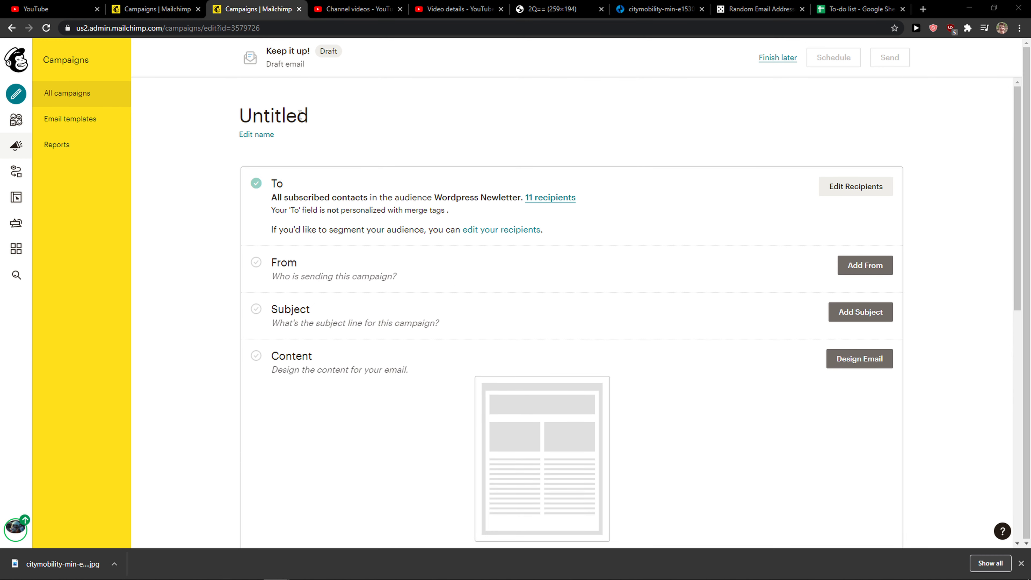
pyautogui.scroll(-3)
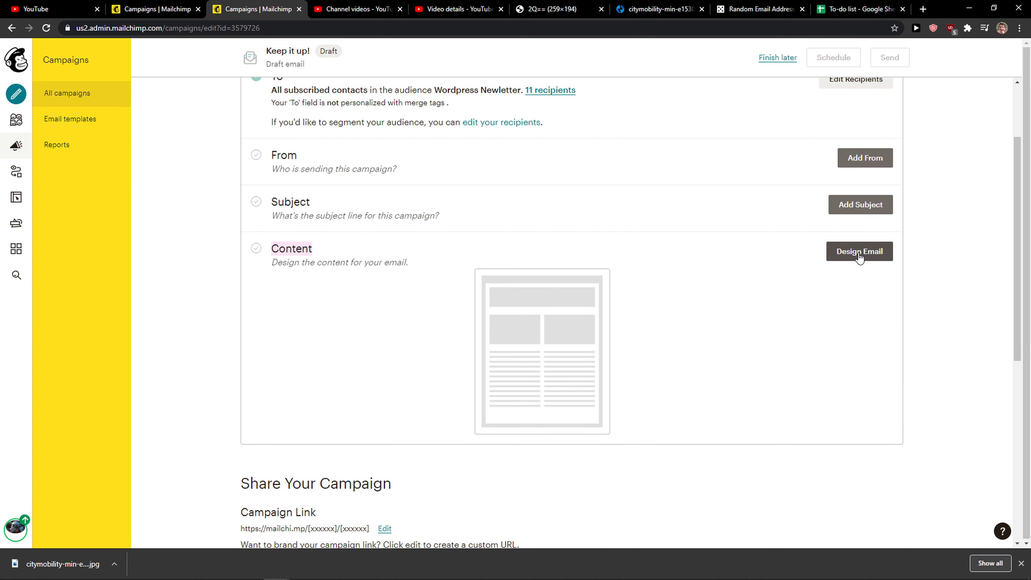
pyautogui.click(859, 252)
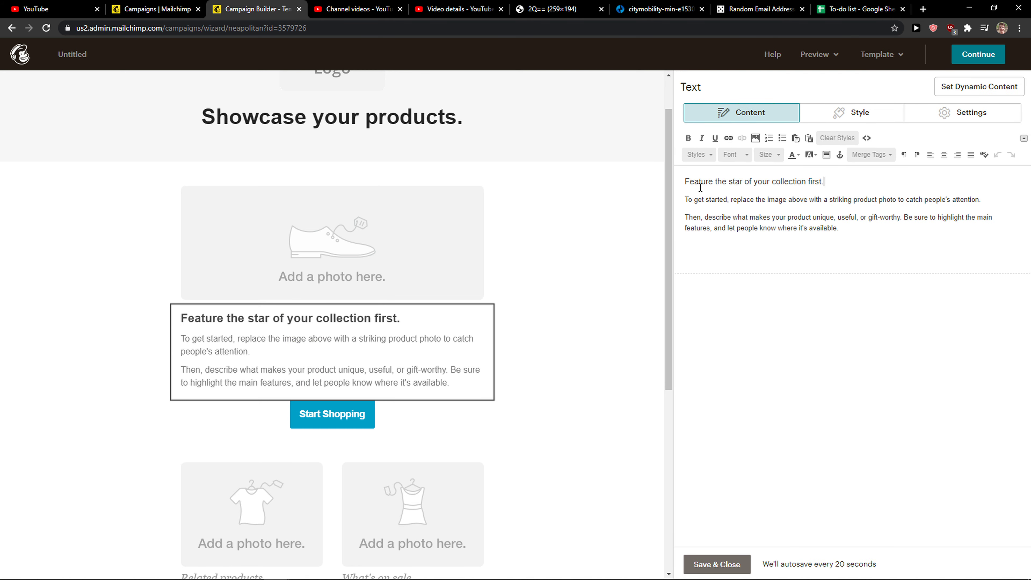
# Add the greeting 'Hi *|FNAME|*' on a new line above the 'Feature the star' heading
pyautogui.press('Enter')
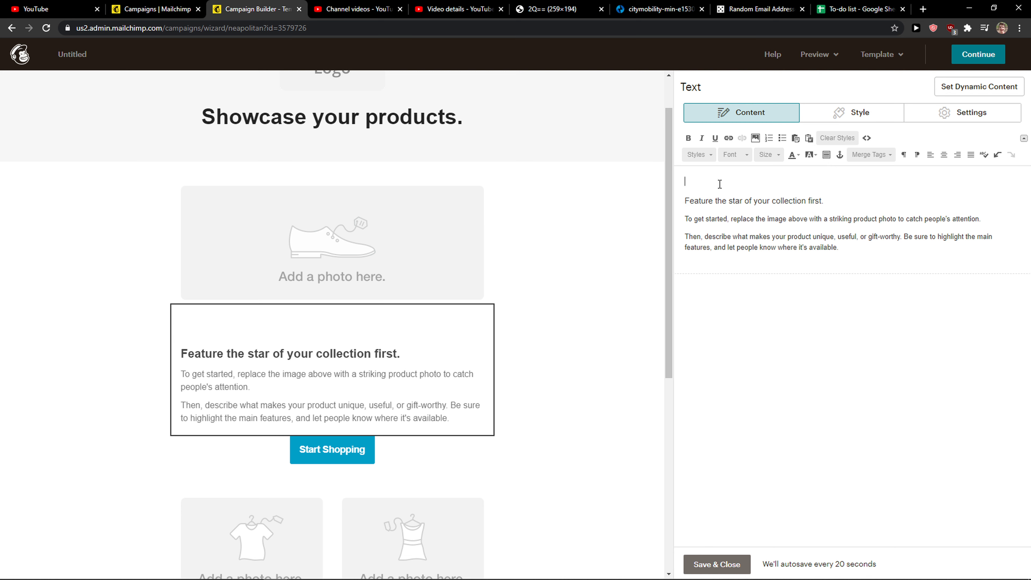
pyautogui.write('Hi')
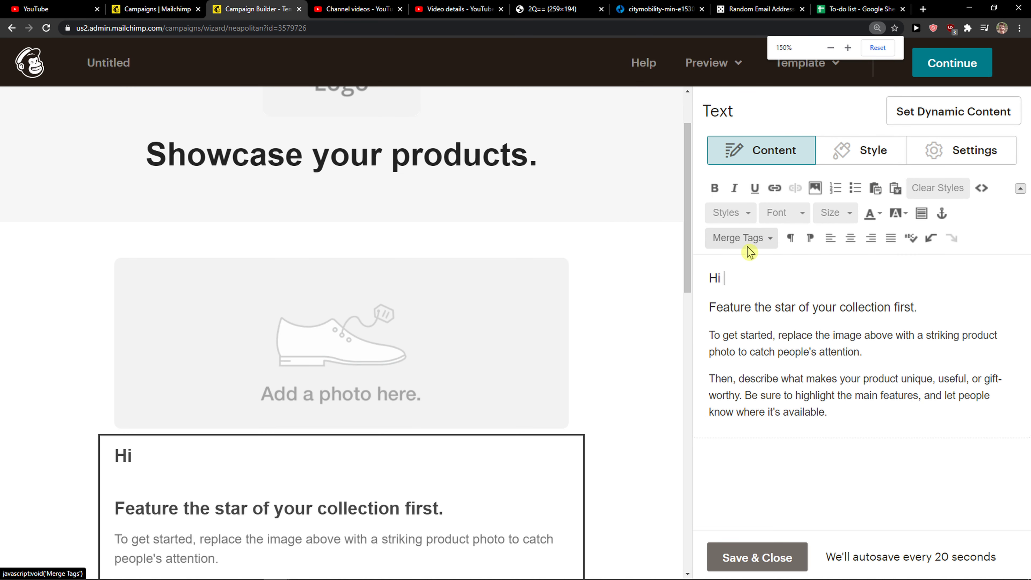
pyautogui.click(739, 238)
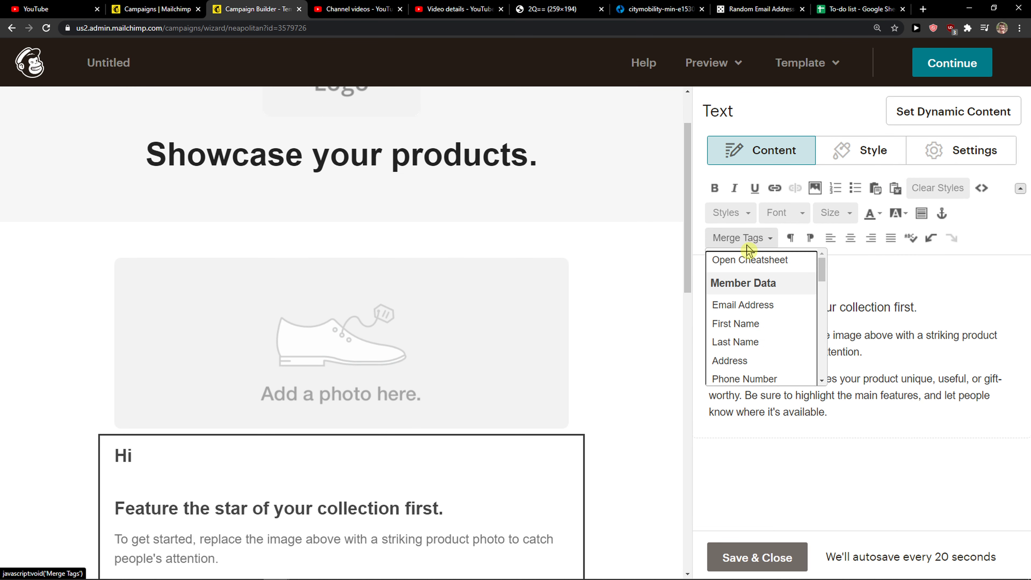
pyautogui.moveTo(782, 291)
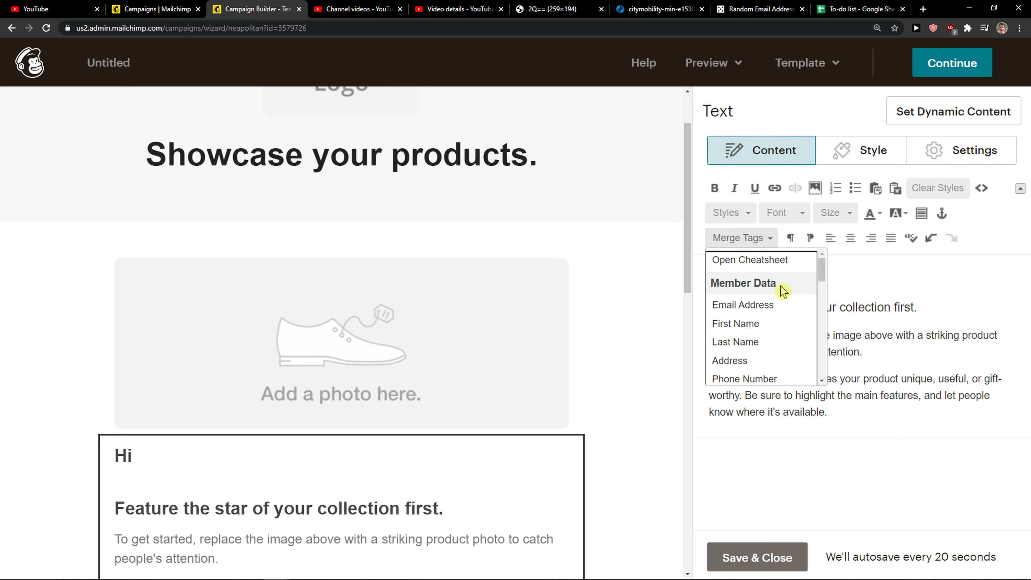
pyautogui.scroll(-3)
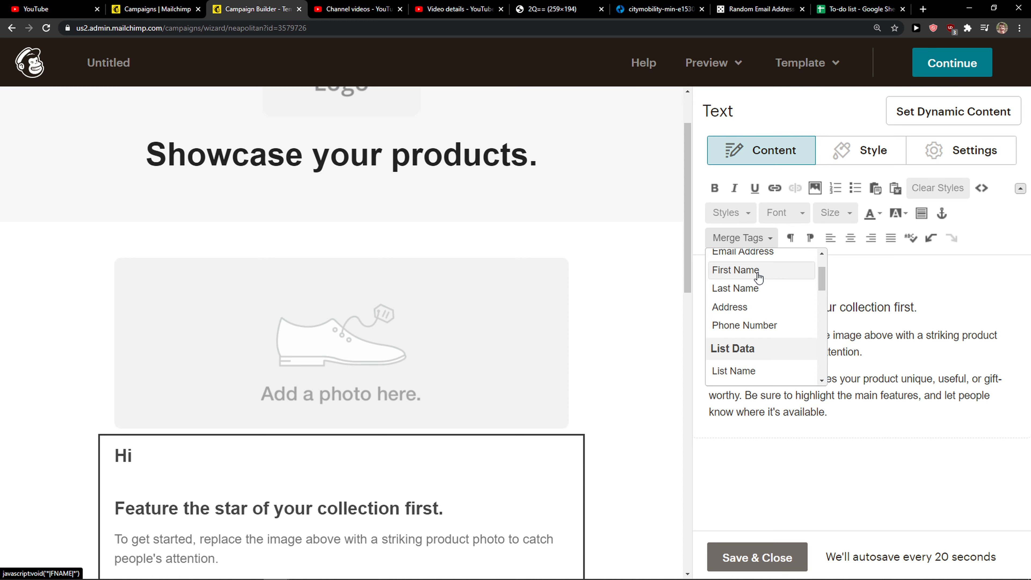
pyautogui.click(736, 270)
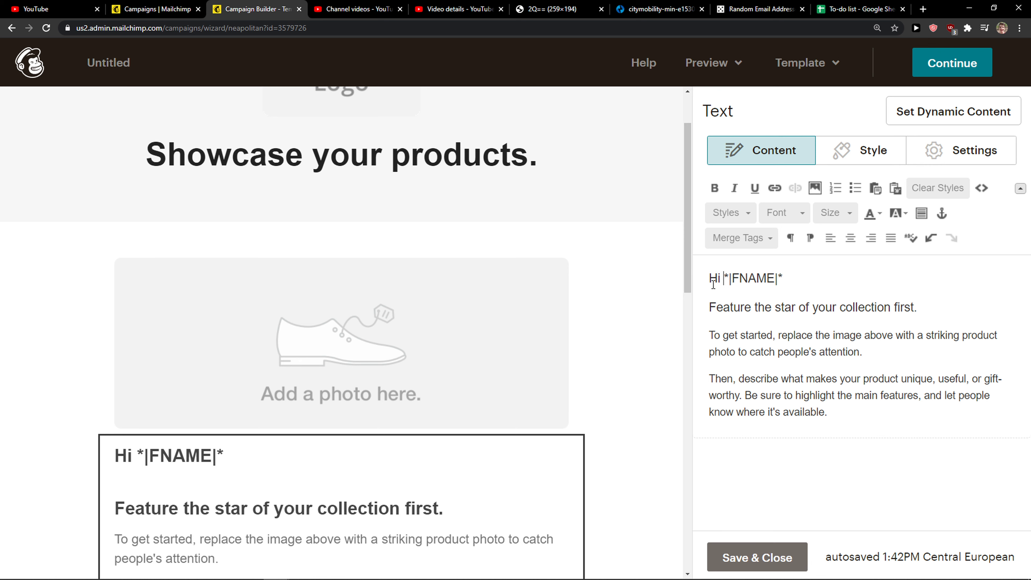
pyautogui.press('backspace')
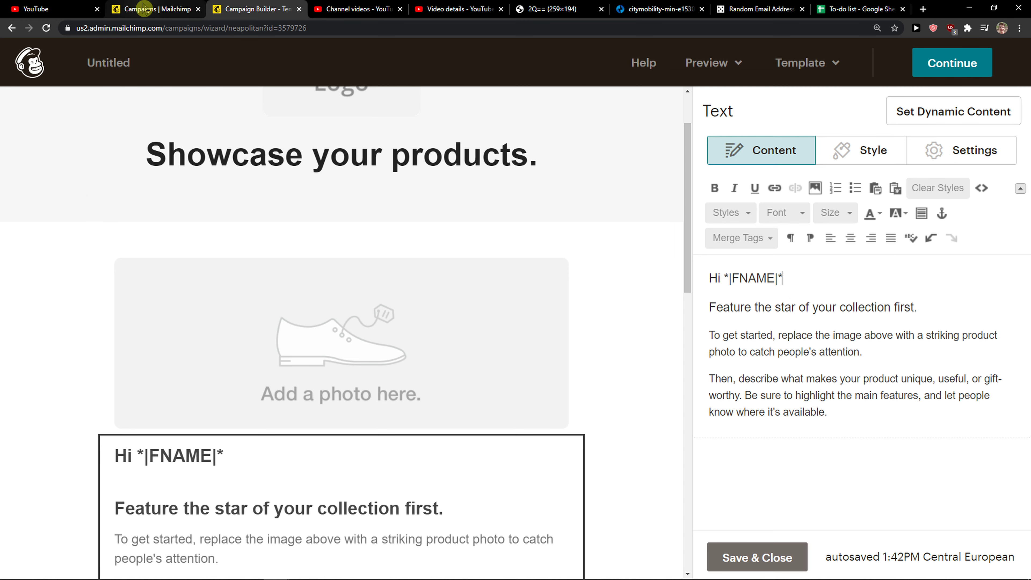
# Review the Wordpress Newsletter audience's 11 contacts and their First Name values
pyautogui.click(24, 161)
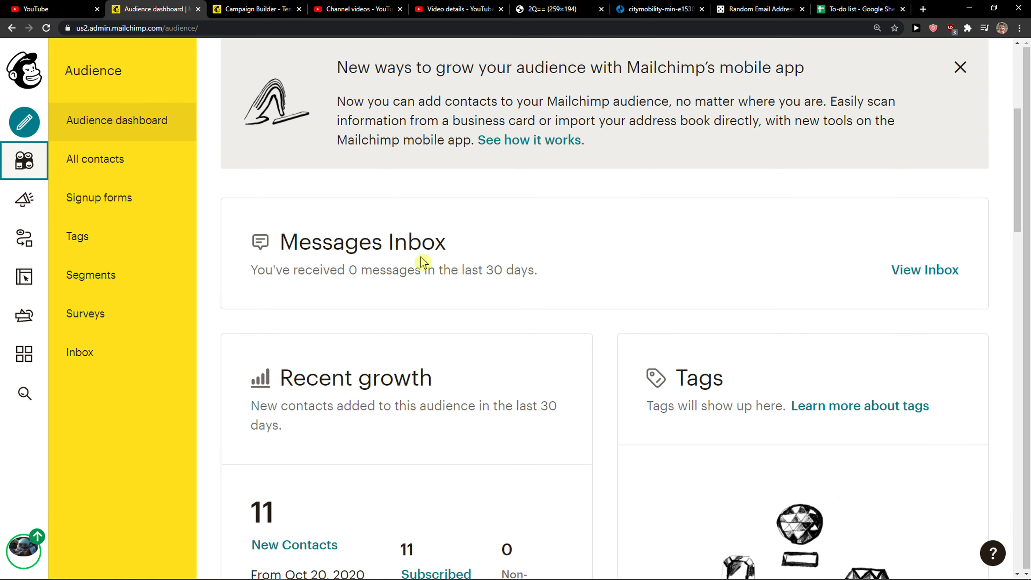
pyautogui.click(94, 159)
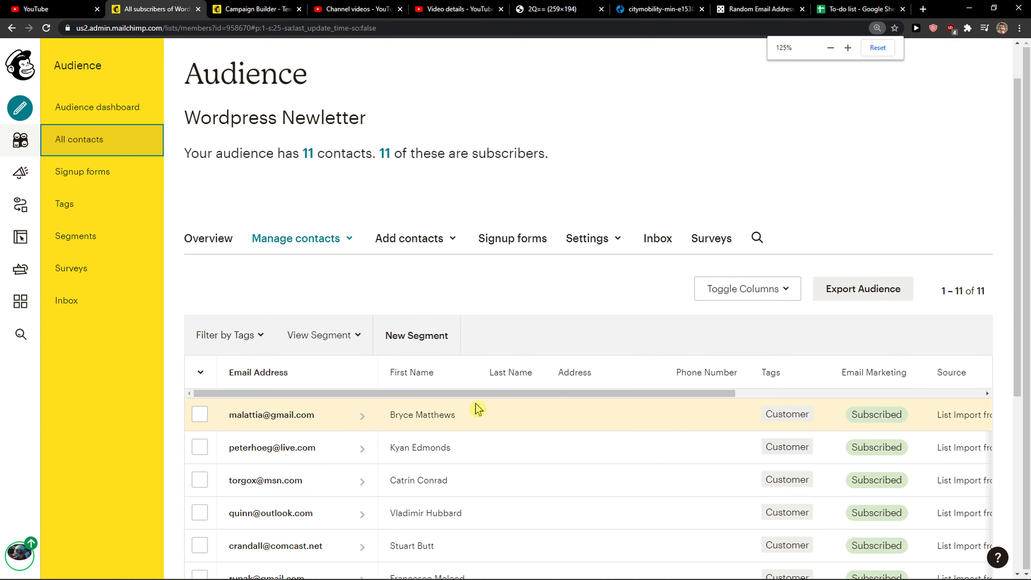
pyautogui.scroll(-3)
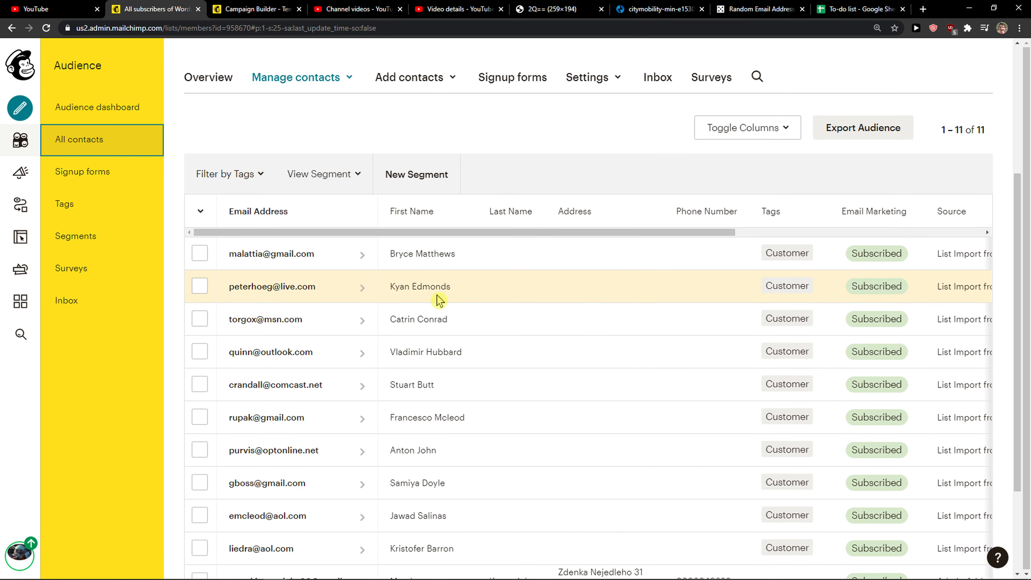
pyautogui.scroll(-3)
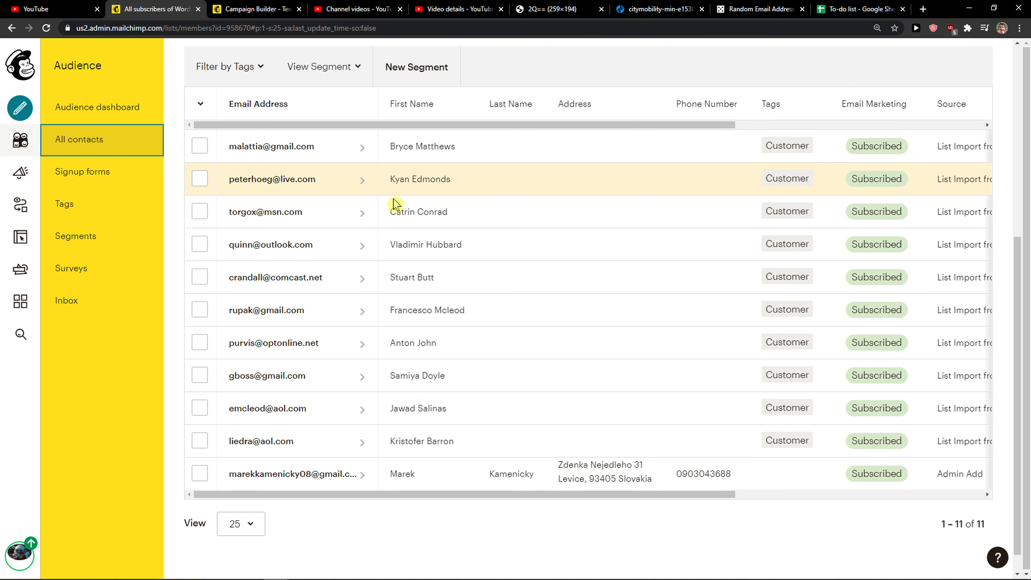
pyautogui.scroll(-3)
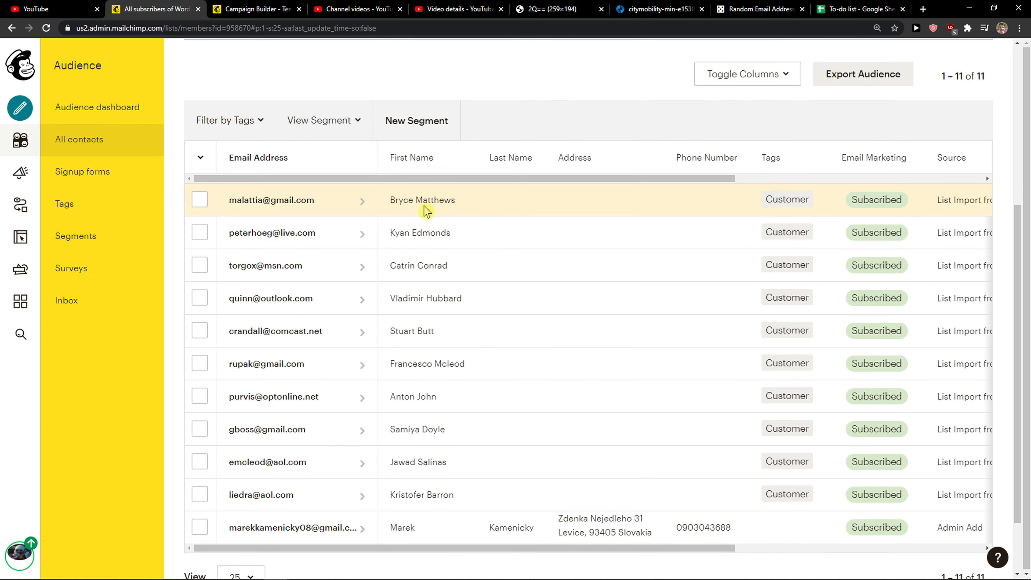
pyautogui.moveTo(577, 183)
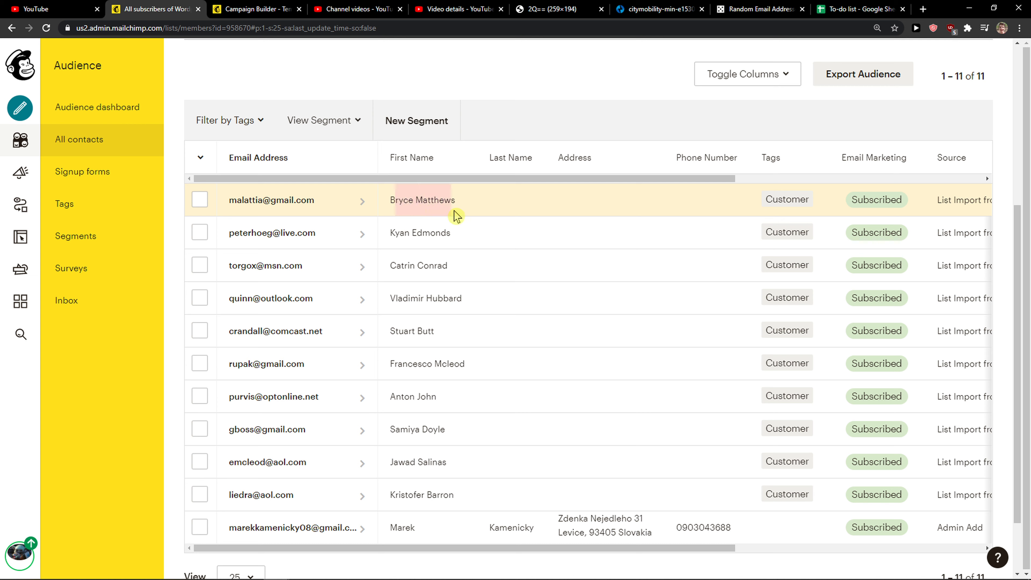
pyautogui.moveTo(575, 194)
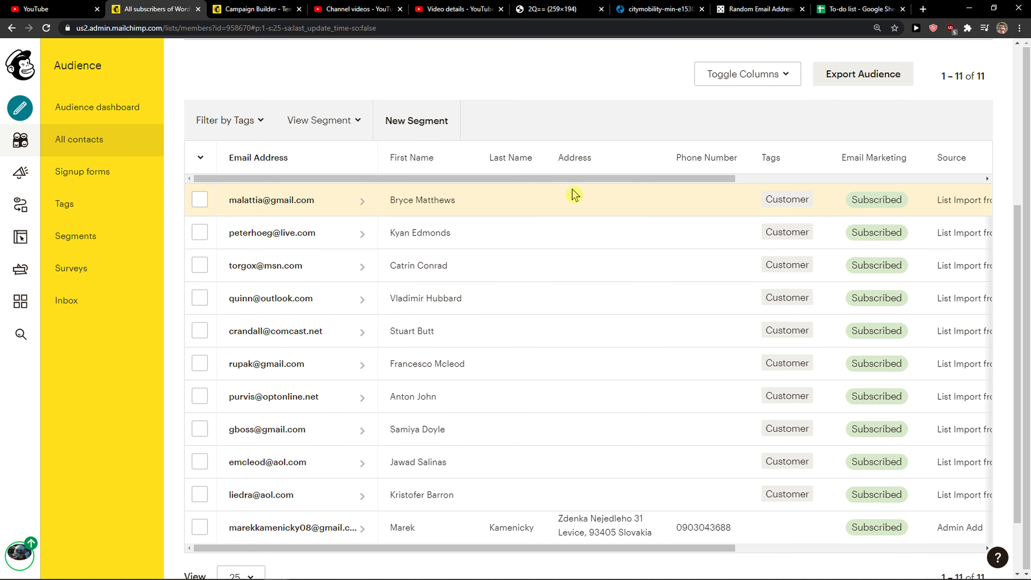
pyautogui.moveTo(468, 218)
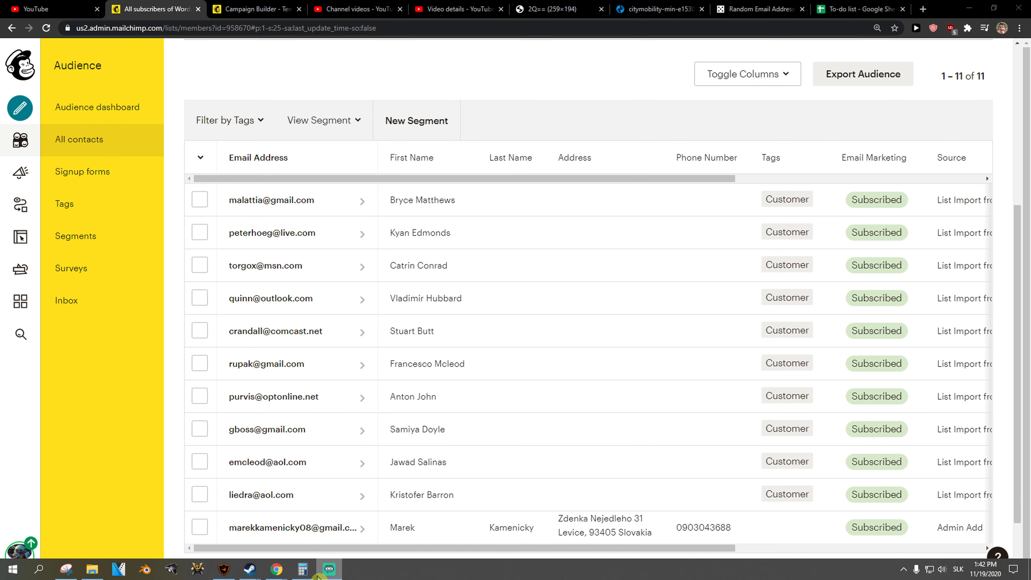
pyautogui.scroll(-3)
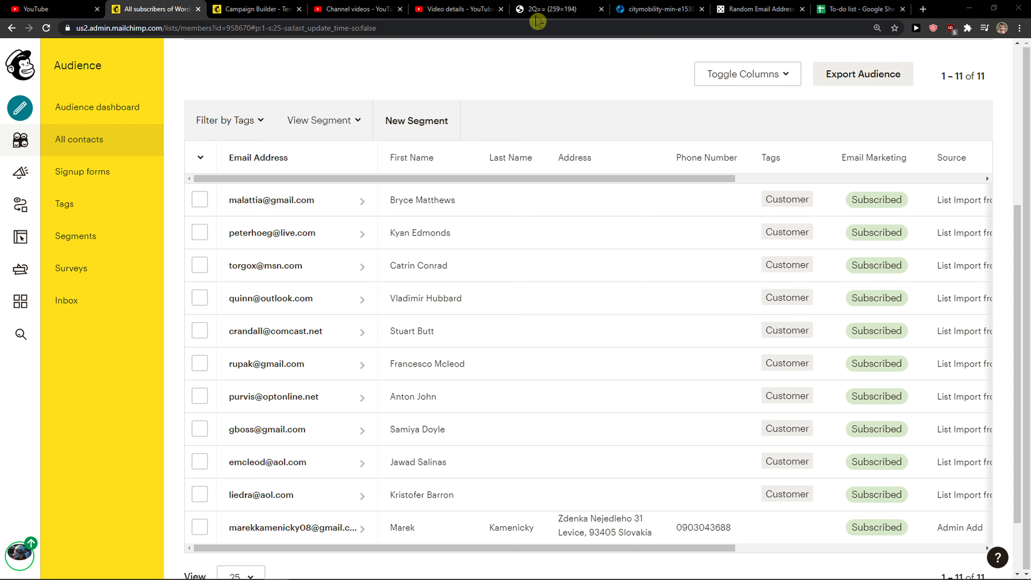
# Preview the email so the greeting renders as 'Hi << Test First Name >>'
pyautogui.click(253, 9)
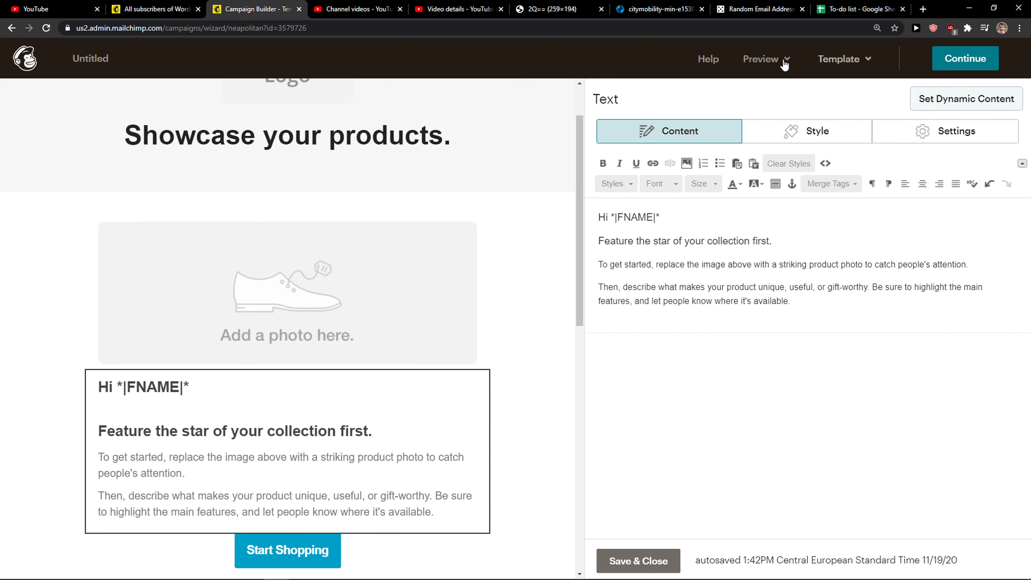
pyautogui.click(763, 59)
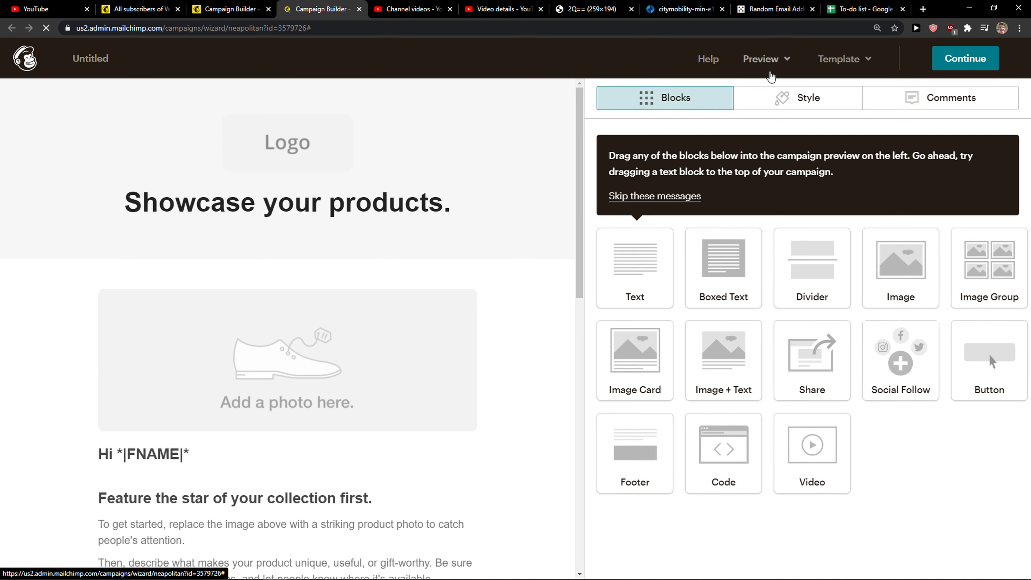
pyautogui.click(761, 59)
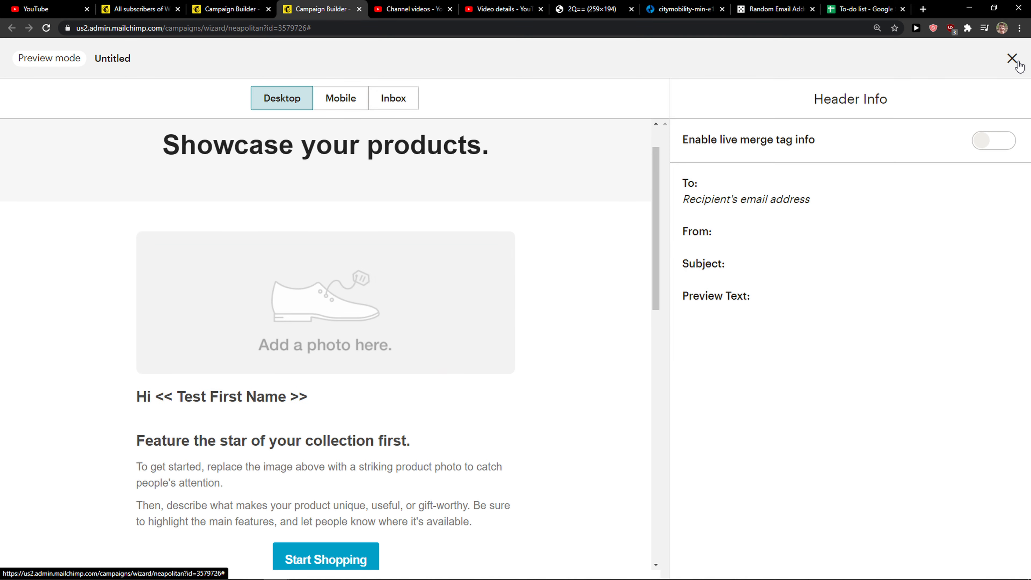
# Exit preview and send a test email of the personalised design, confirming it was sent
pyautogui.click(1014, 58)
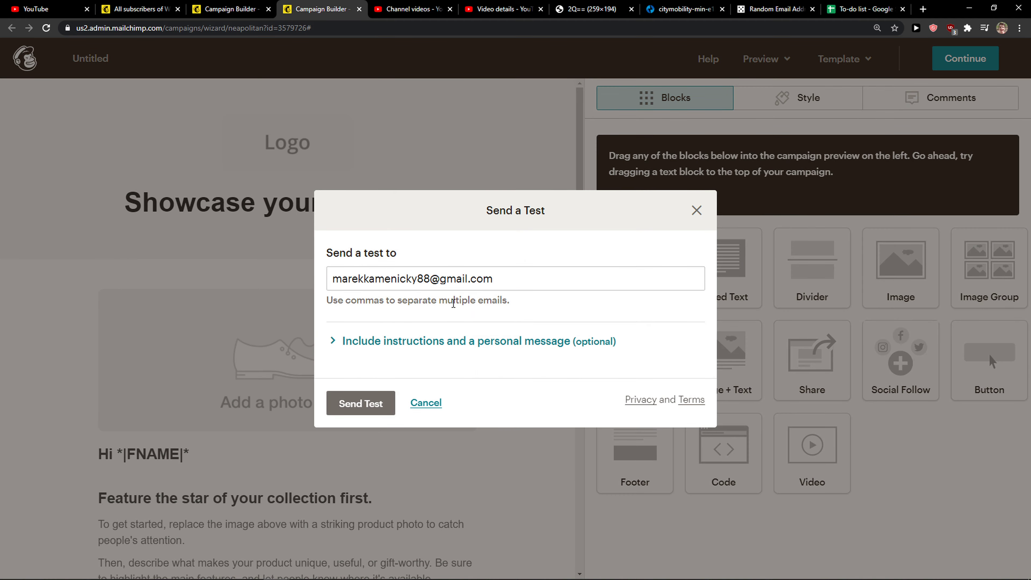
pyautogui.click(360, 403)
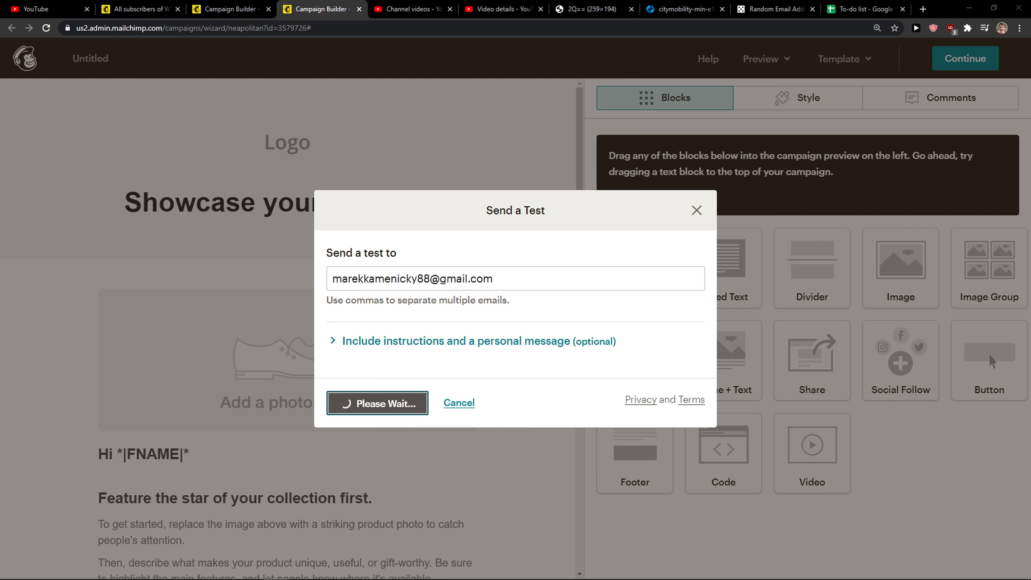
pyautogui.click(377, 403)
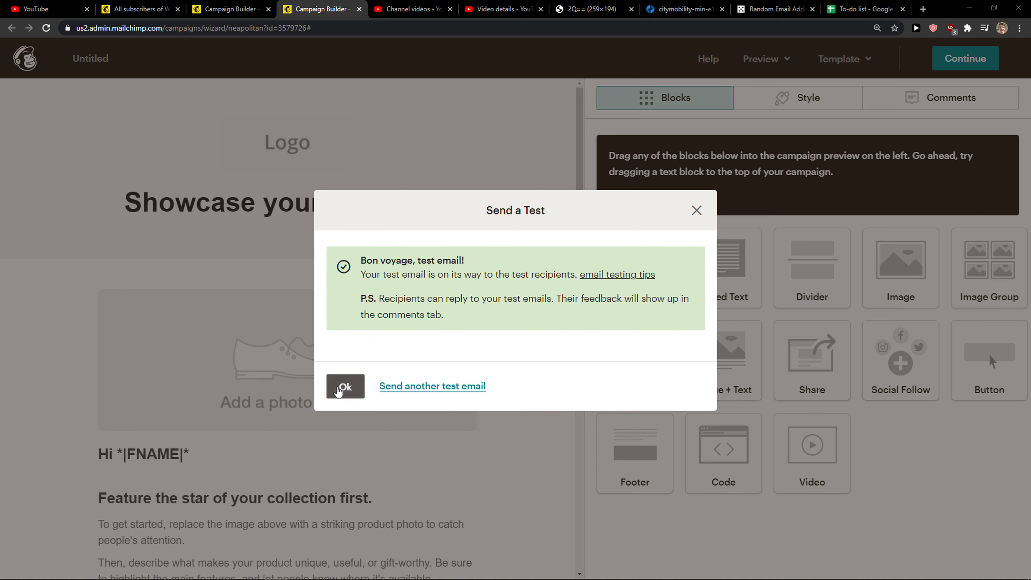
pyautogui.click(345, 386)
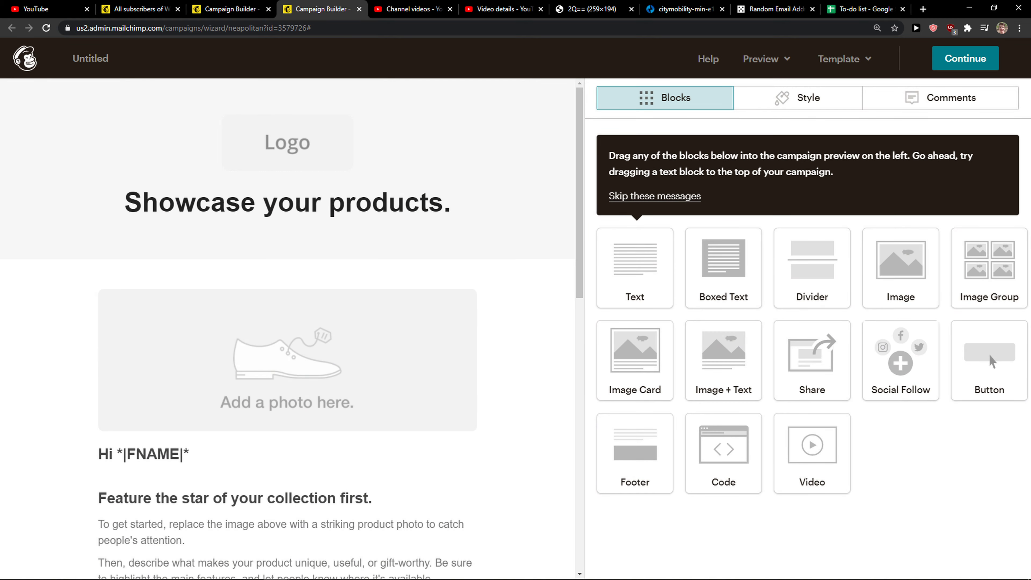